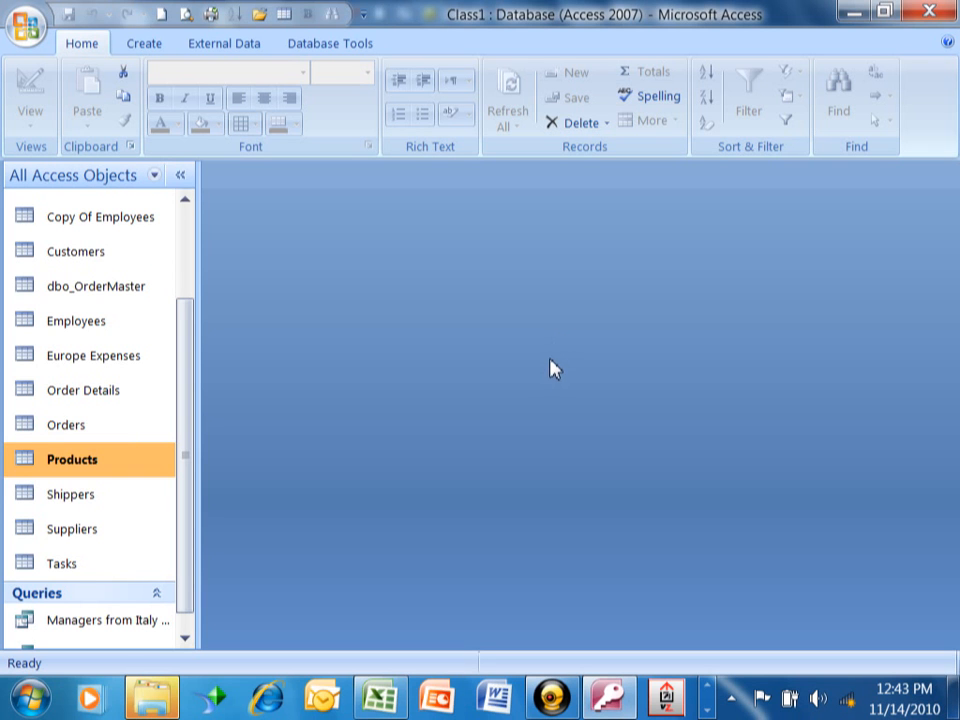
pyautogui.moveTo(547, 374)
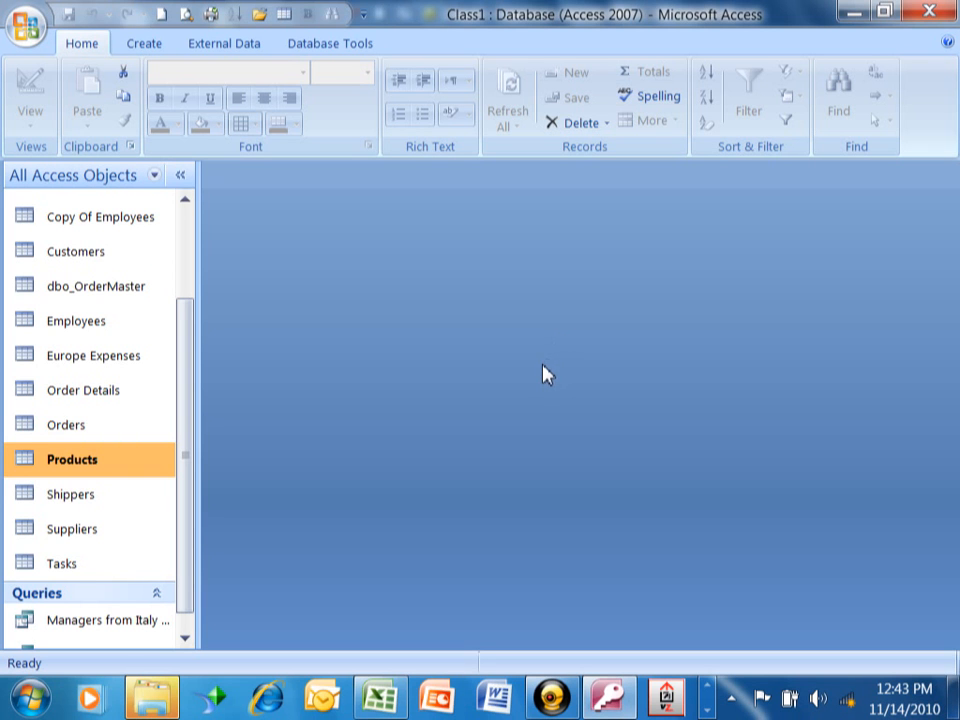
pyautogui.moveTo(415, 503)
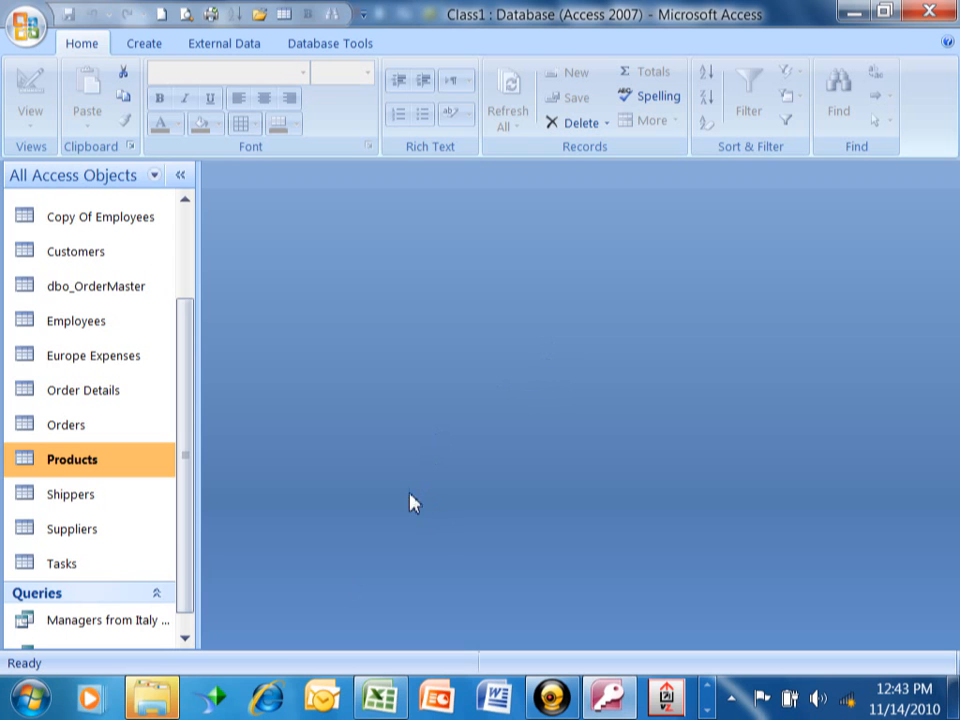
pyautogui.moveTo(476, 420)
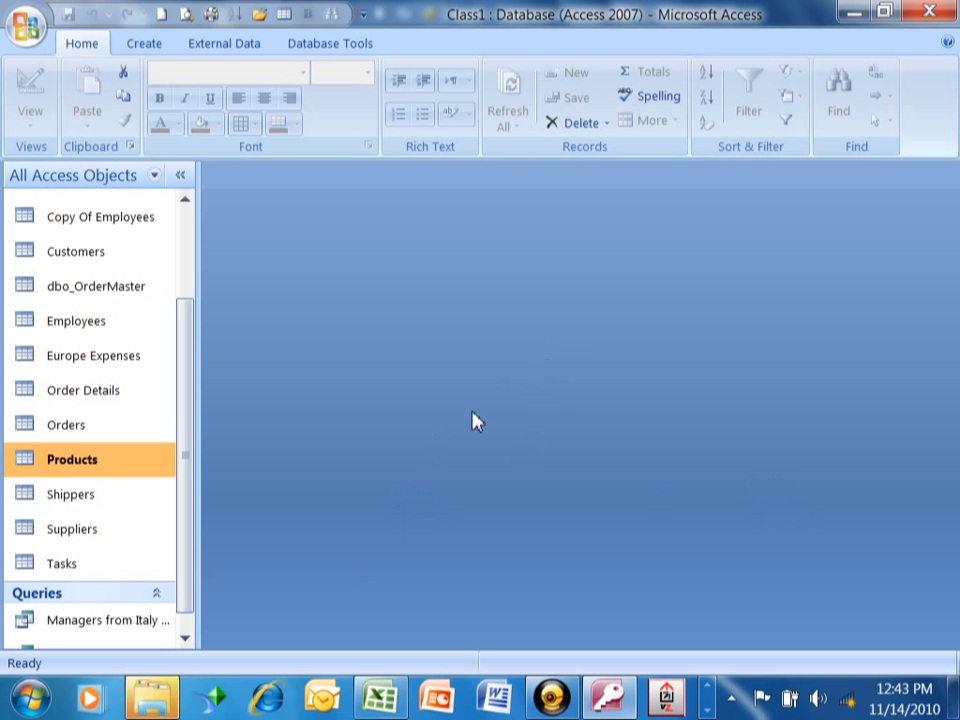
pyautogui.moveTo(70, 475)
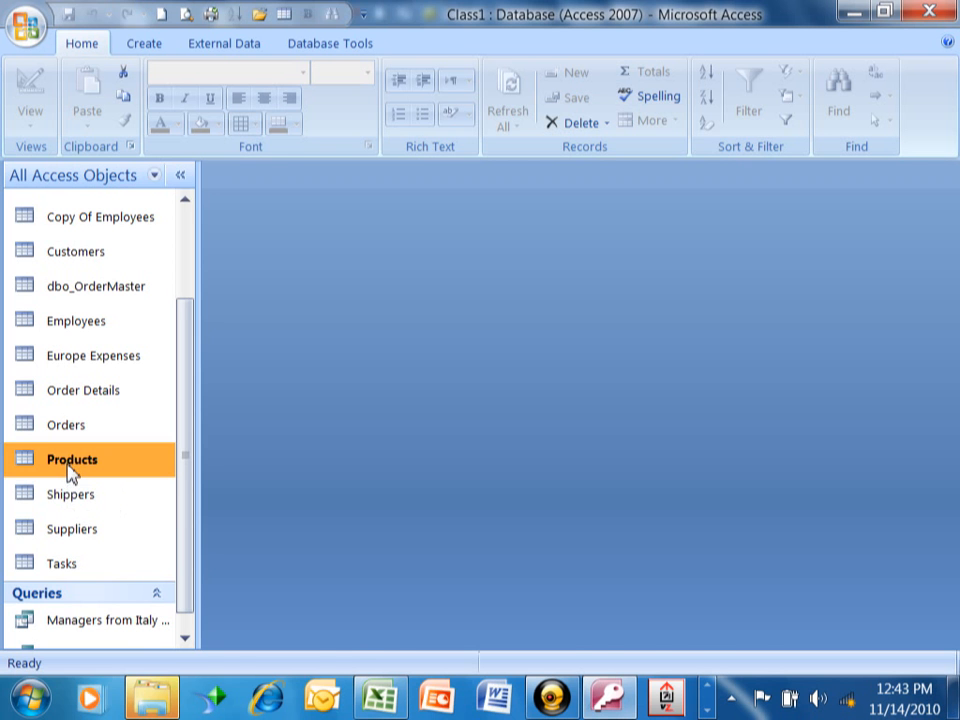
# Open the Products table and scroll right to the Discontinued check box column
pyautogui.doubleClick(71, 459)
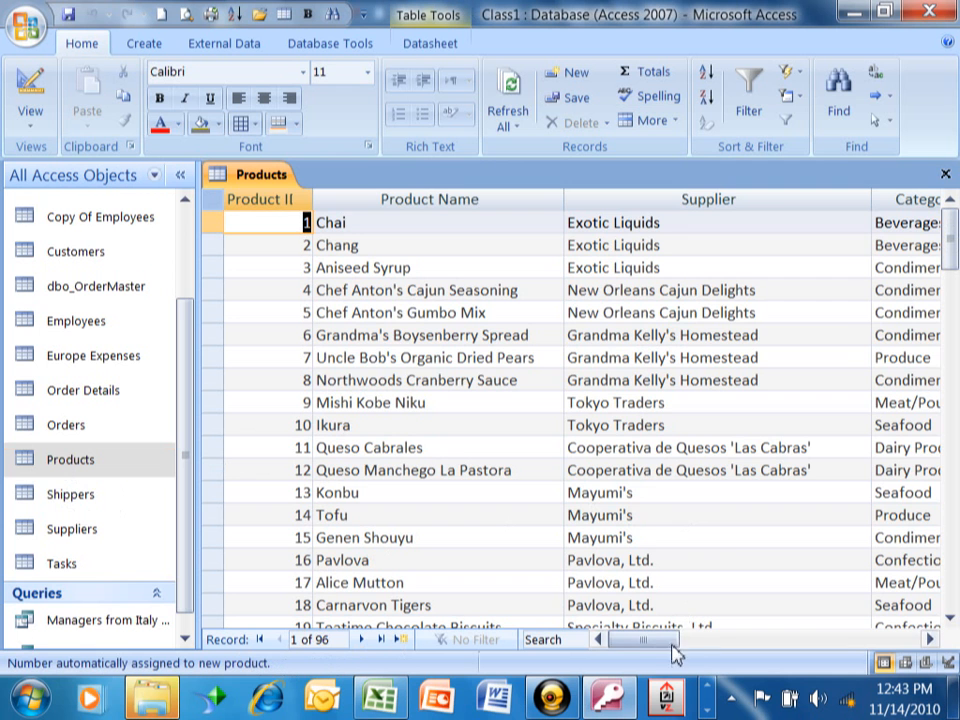
pyautogui.moveTo(648, 640); pyautogui.dragTo(695, 640)
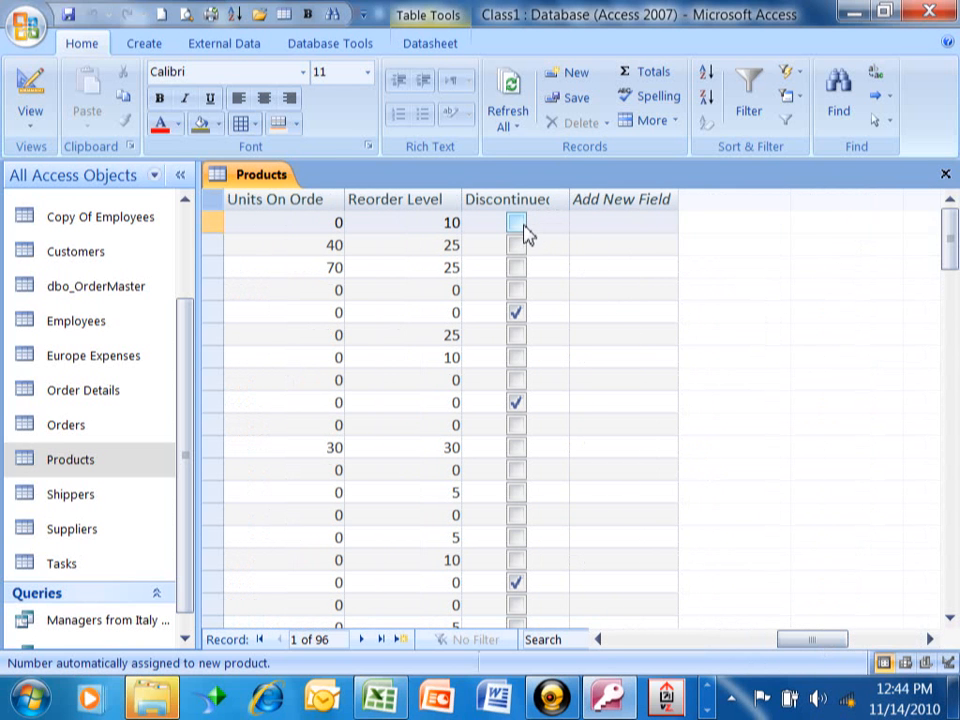
pyautogui.moveTo(527, 240)
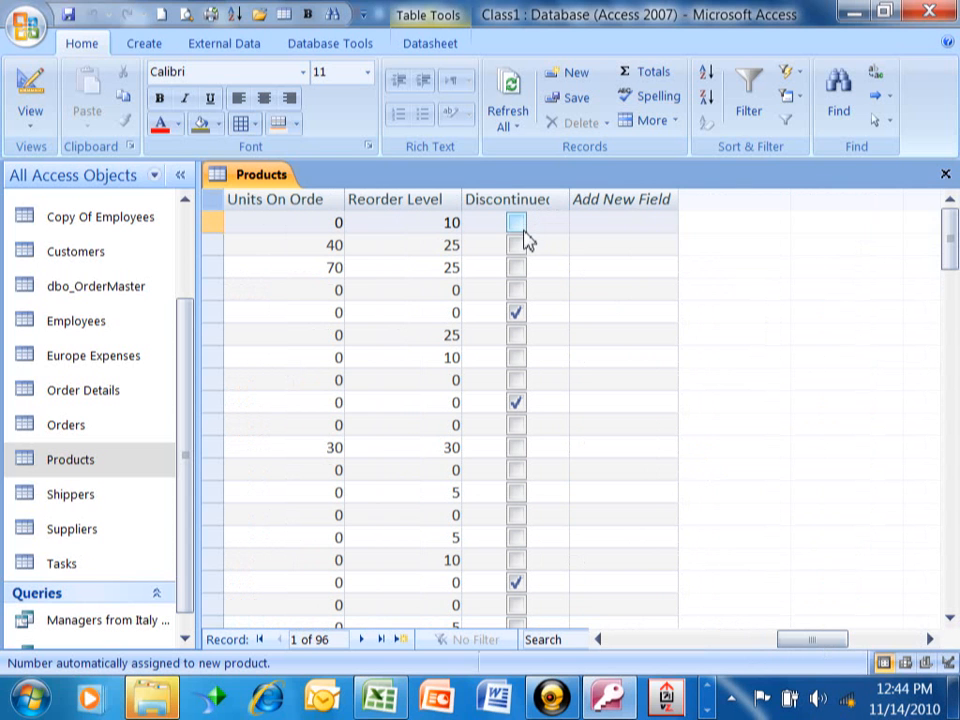
pyautogui.click(516, 312)
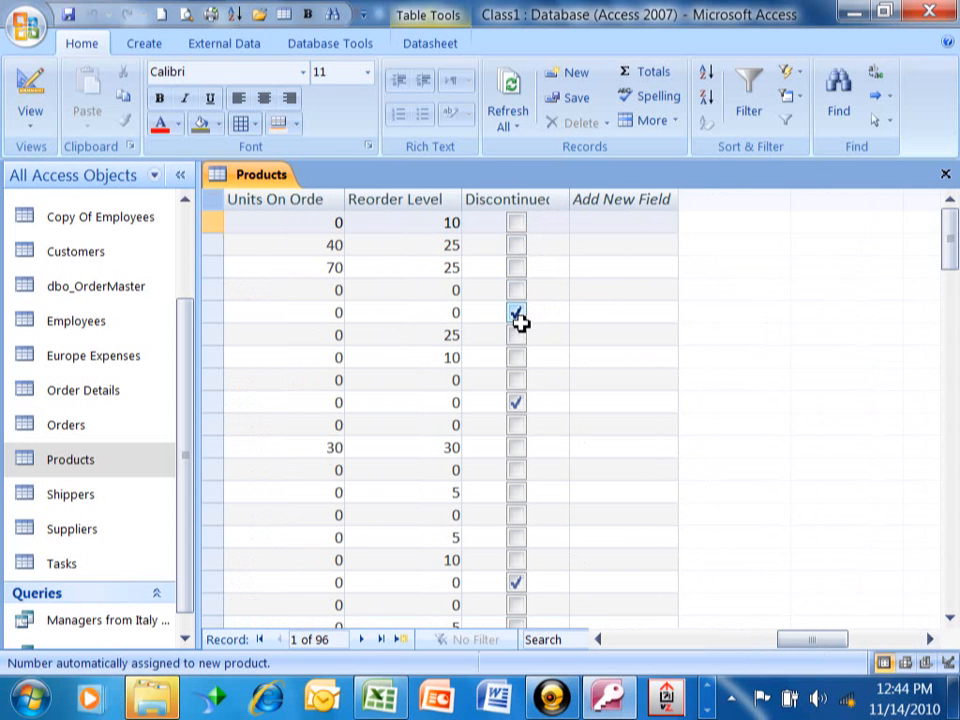
pyautogui.click(516, 312)
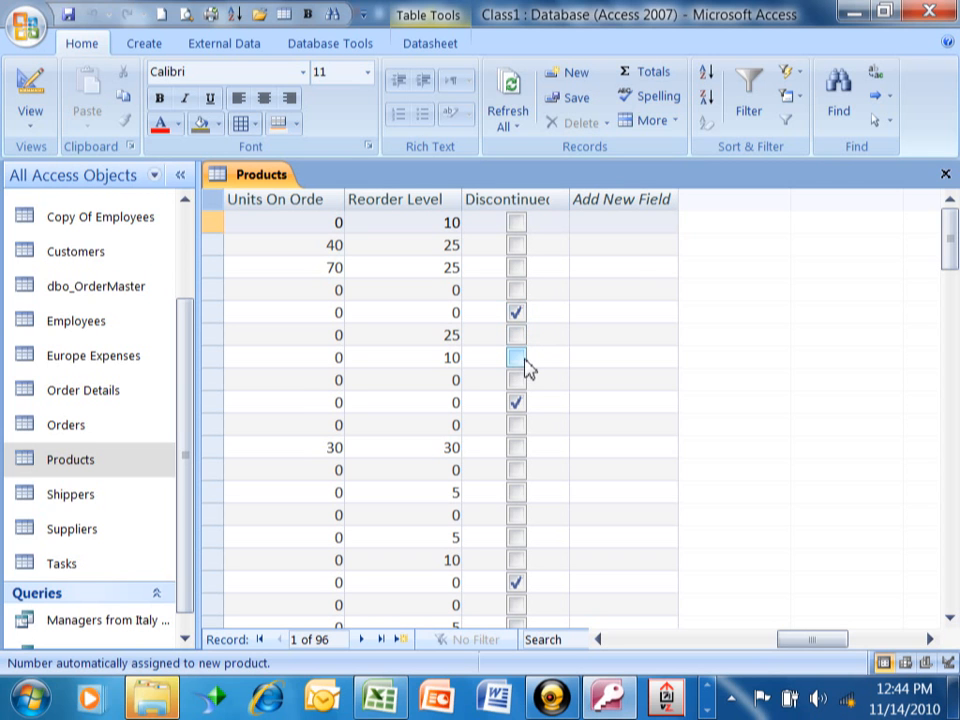
pyautogui.moveTo(945, 173)
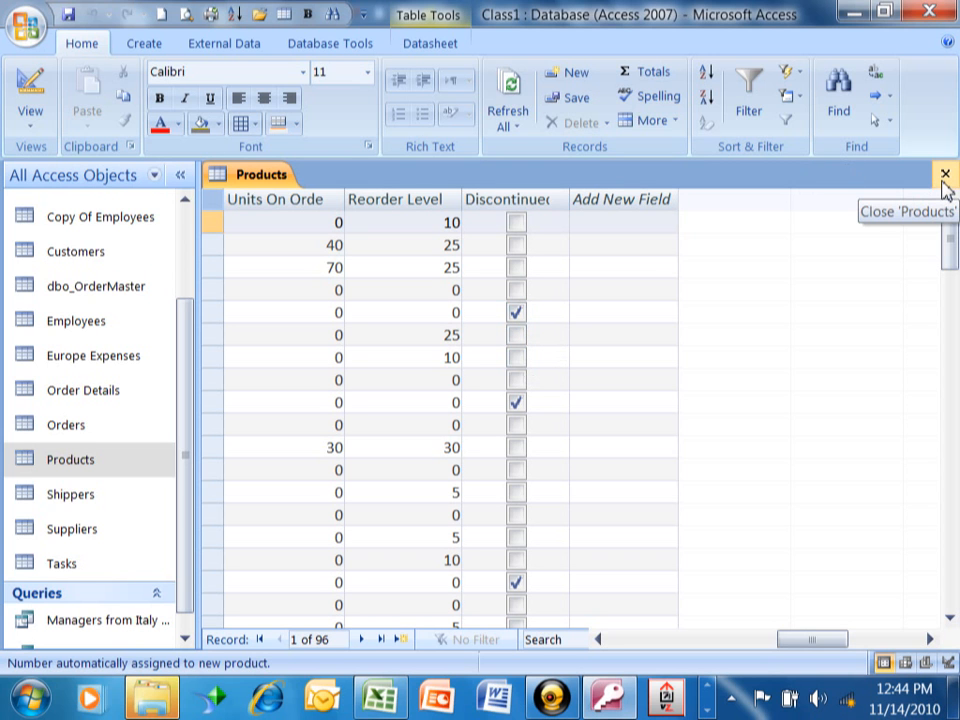
# Close the Products datasheet and switch to the Create ribbon
pyautogui.click(945, 173)
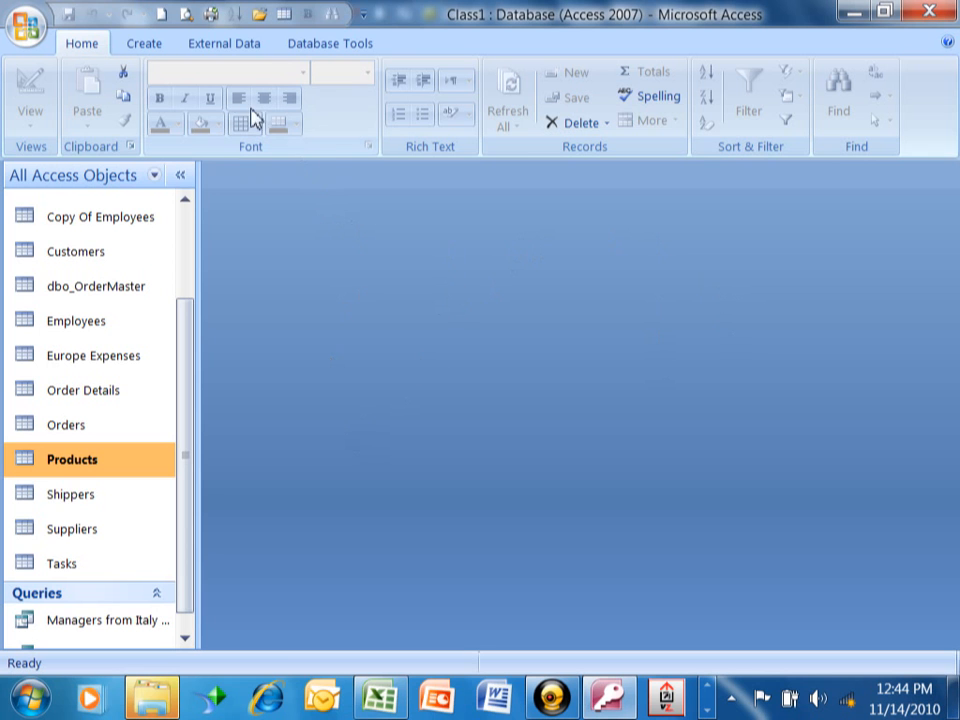
pyautogui.click(143, 43)
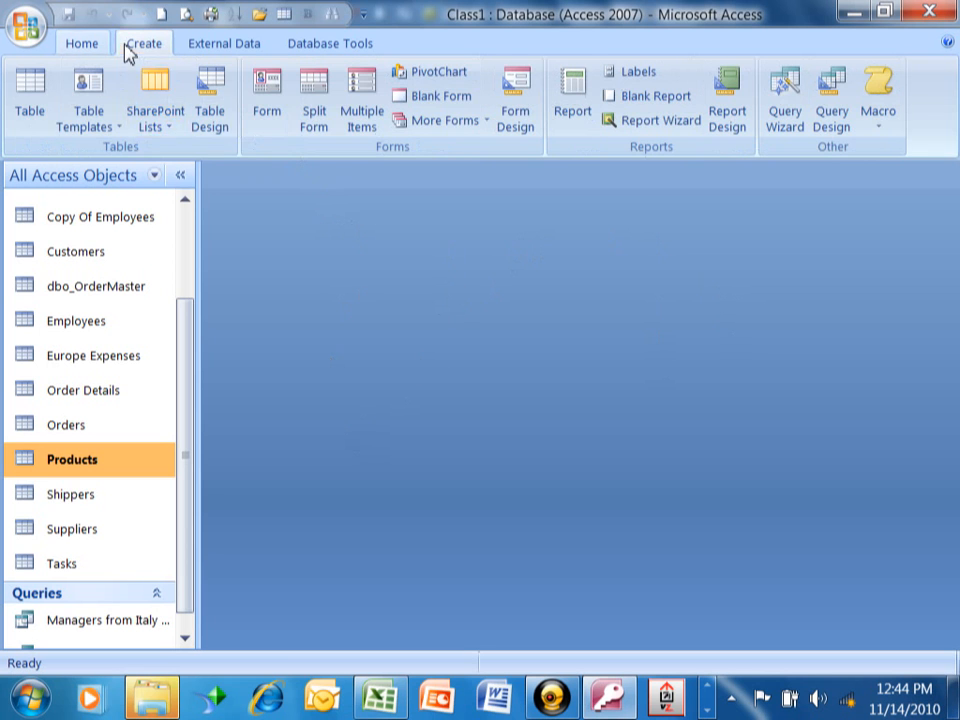
pyautogui.moveTo(523, 186)
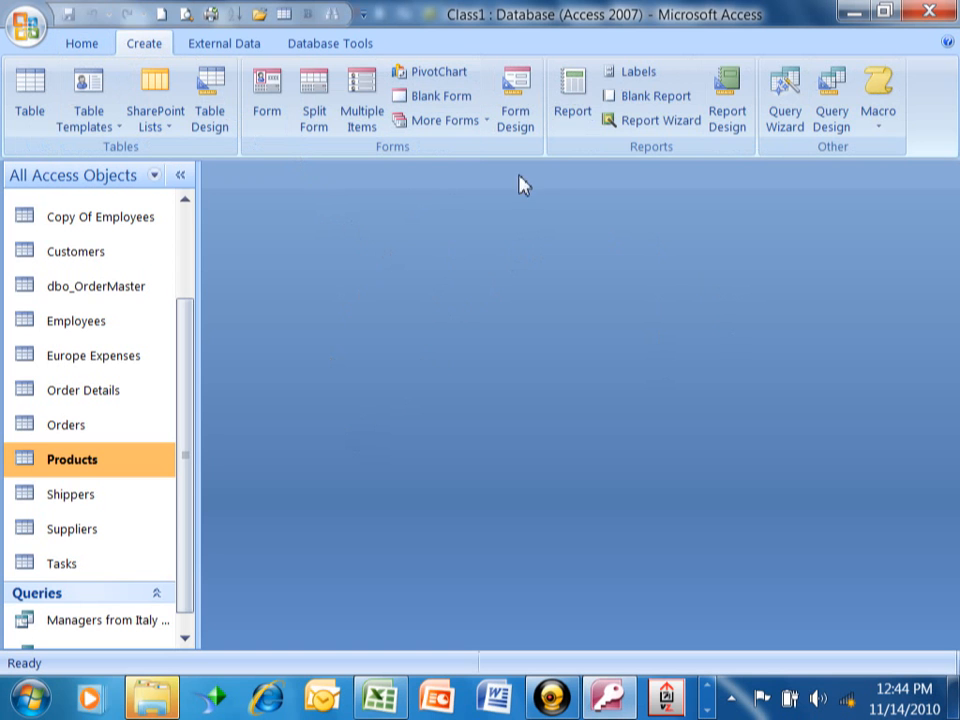
pyautogui.moveTo(831, 98)
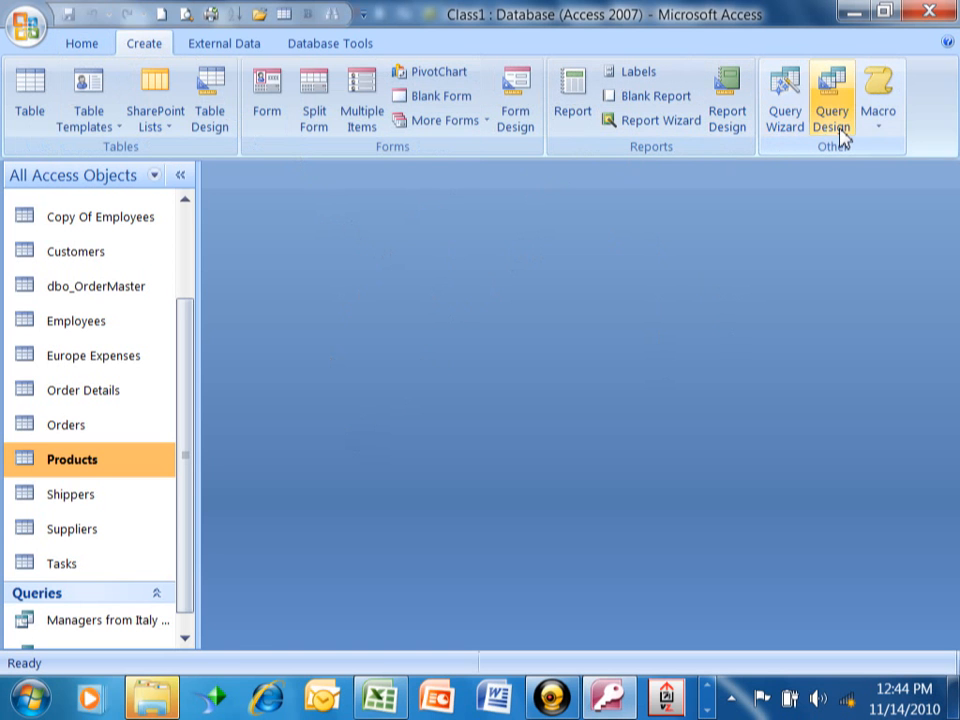
# Create Query1 in Design view with the Products table added
pyautogui.click(831, 95)
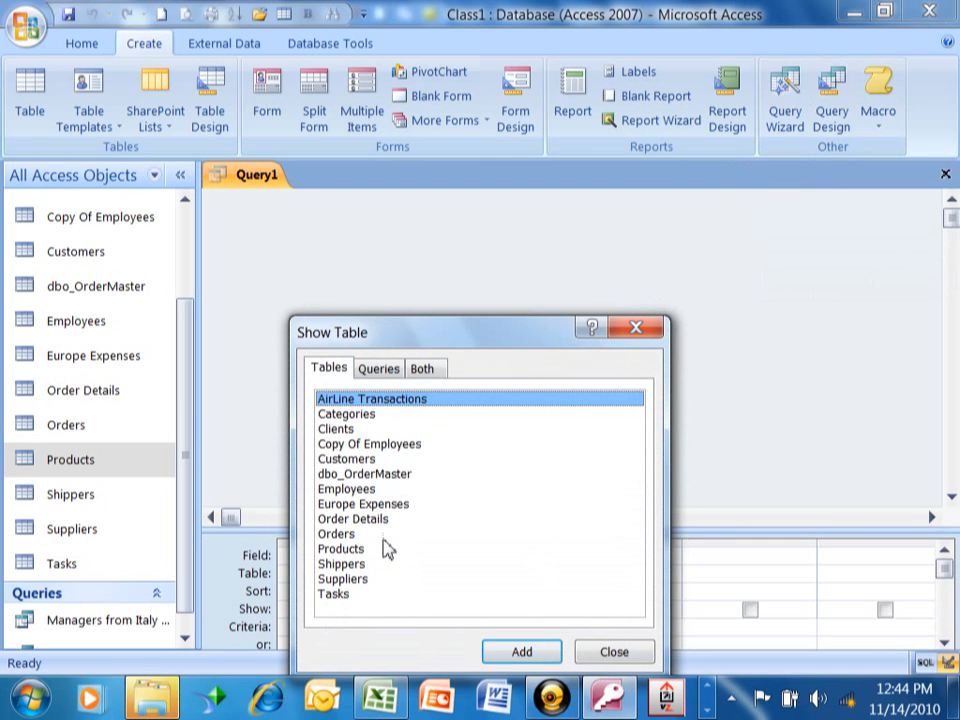
pyautogui.doubleClick(341, 548)
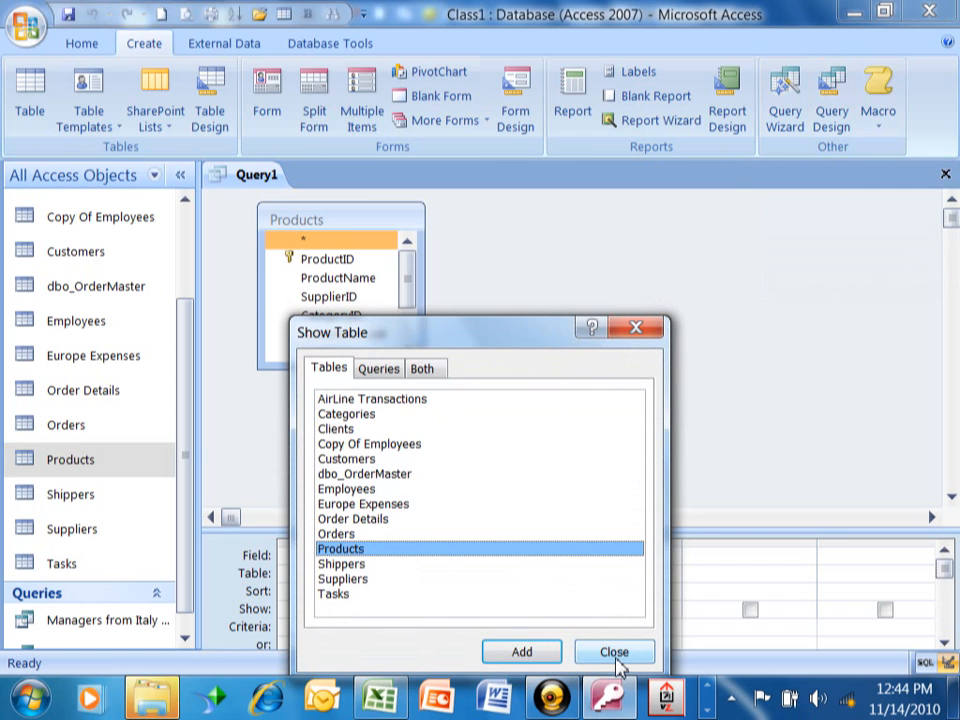
pyautogui.click(614, 651)
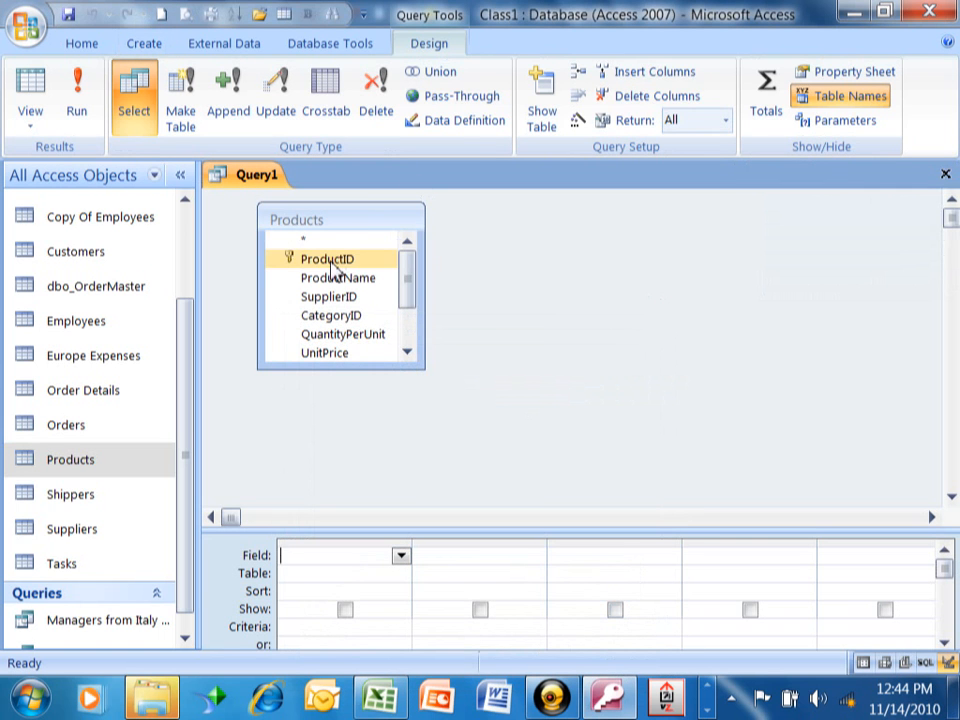
# Add ProductID and ProductName to Query1, run it, and return to Design view
pyautogui.doubleClick(327, 258)
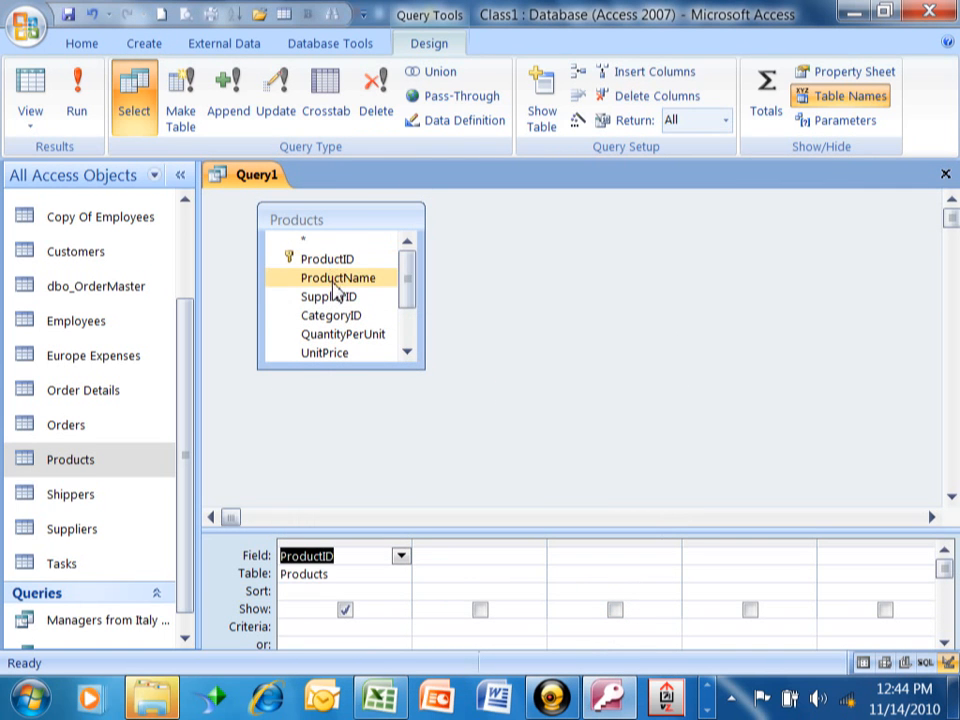
pyautogui.doubleClick(337, 277)
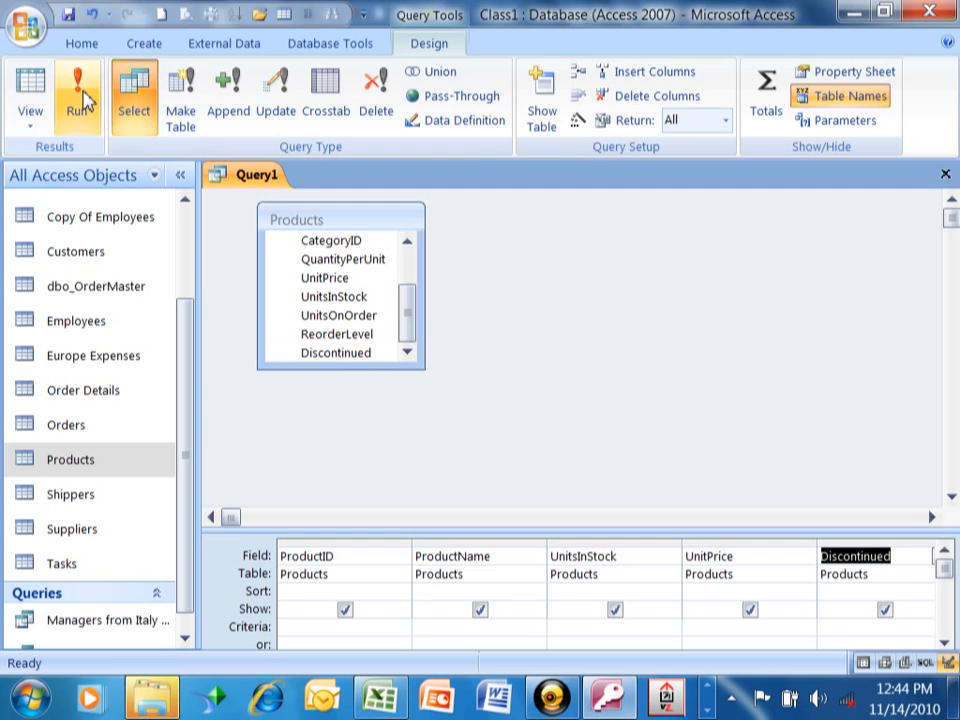
pyautogui.click(78, 95)
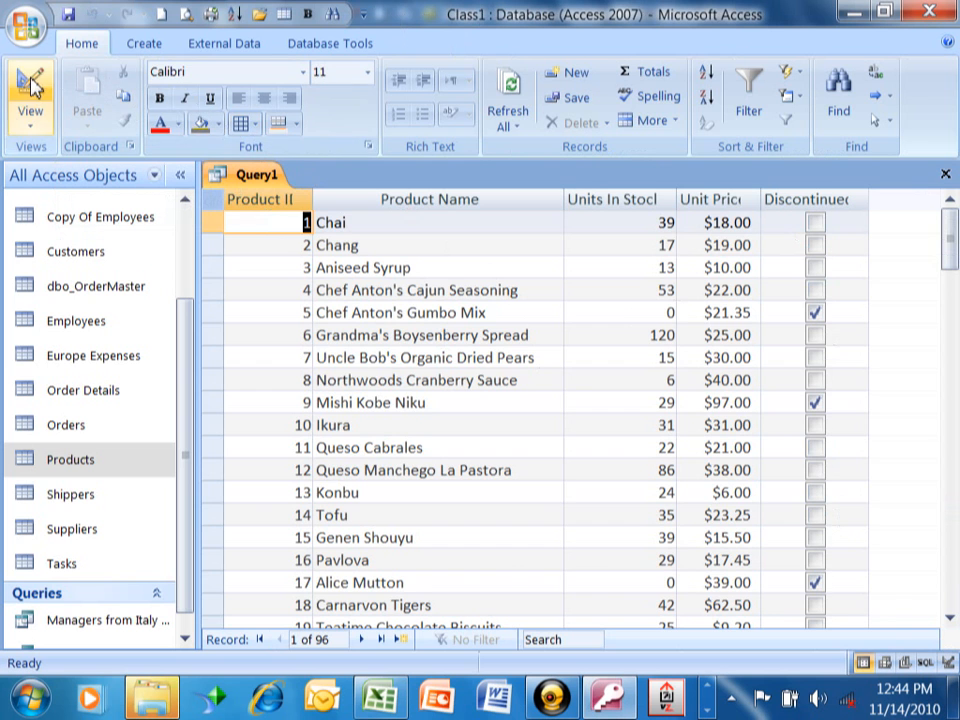
pyautogui.click(30, 97)
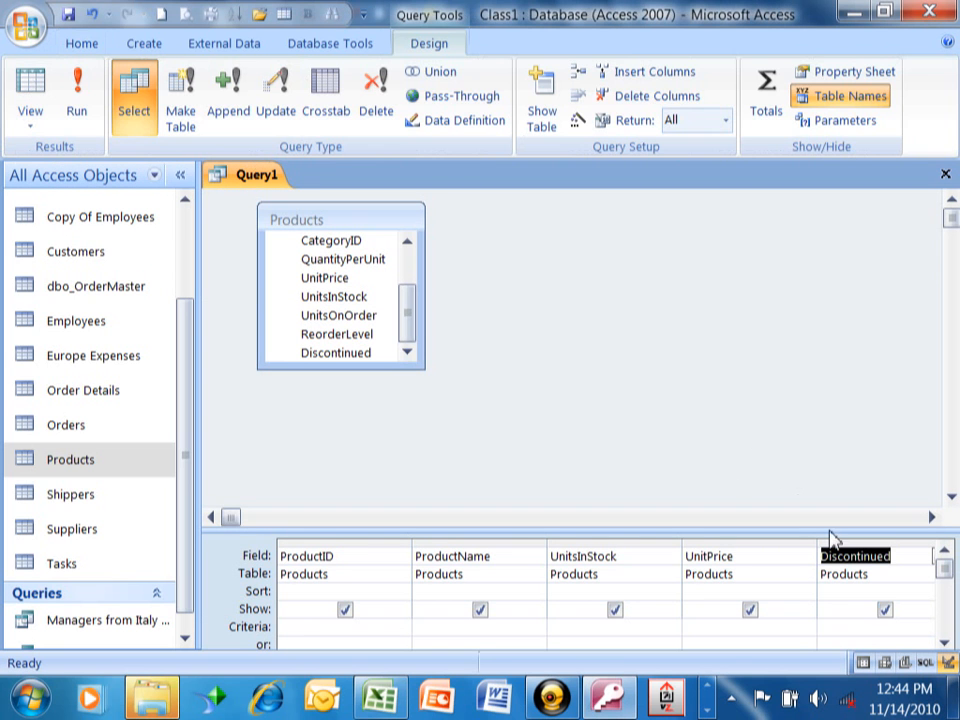
pyautogui.moveTo(240, 638)
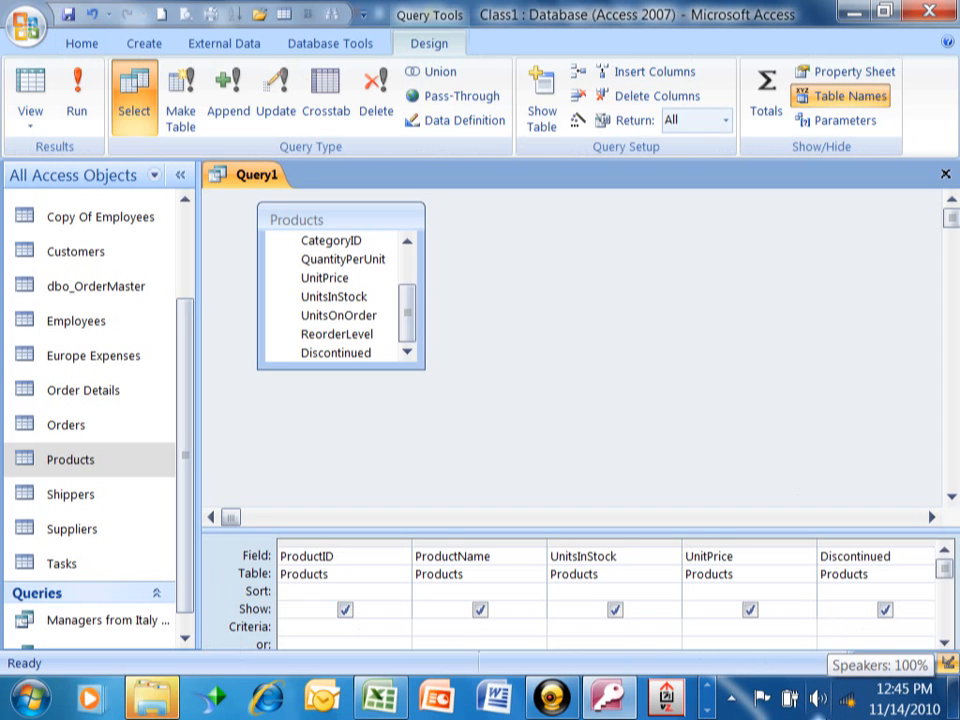
# Enter Yes as the Discontinued field's criterion
pyautogui.write('Yes')
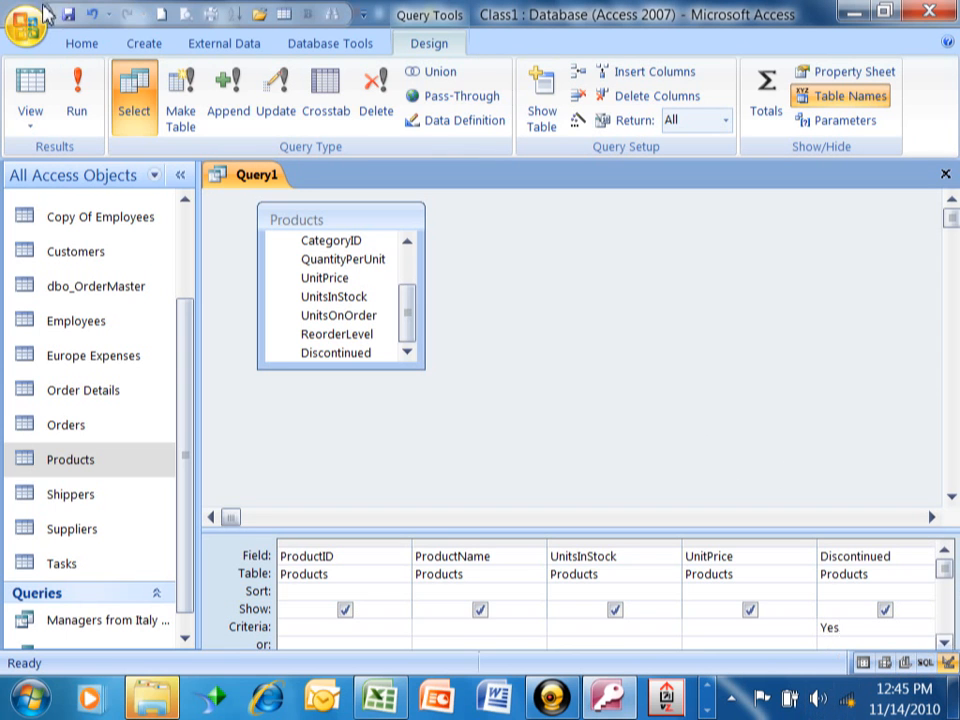
pyautogui.moveTo(180, 95)
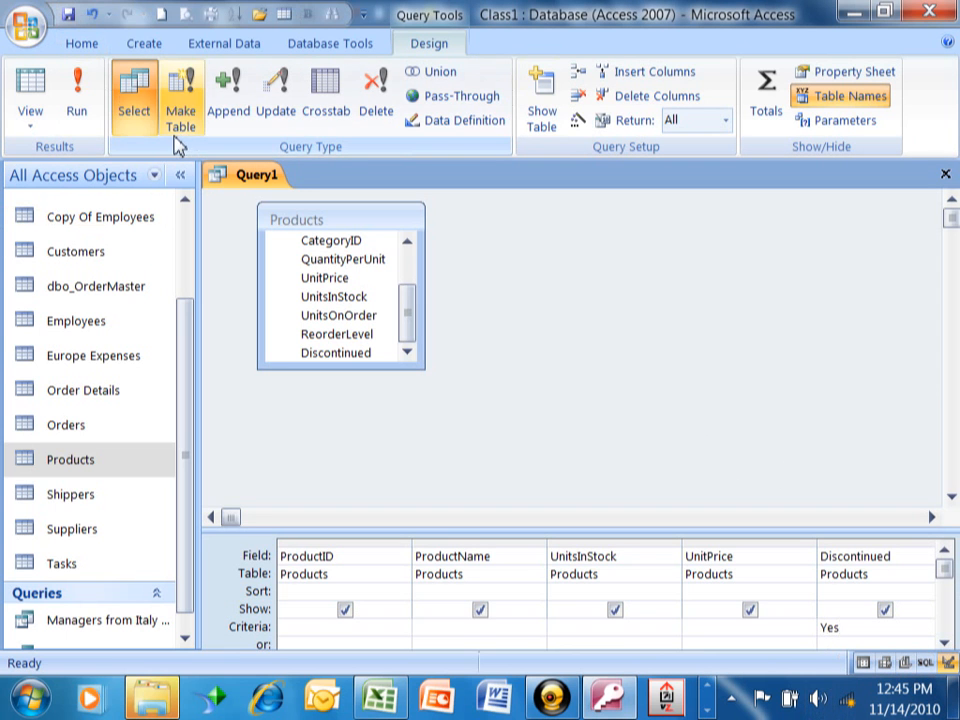
pyautogui.moveTo(605, 312)
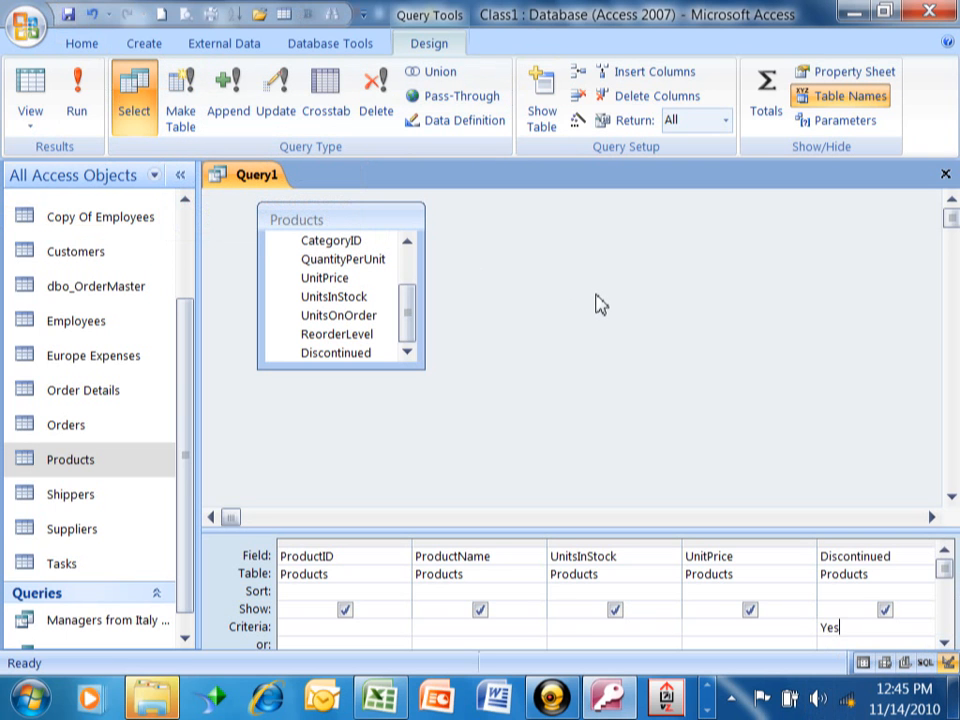
pyautogui.moveTo(595, 299)
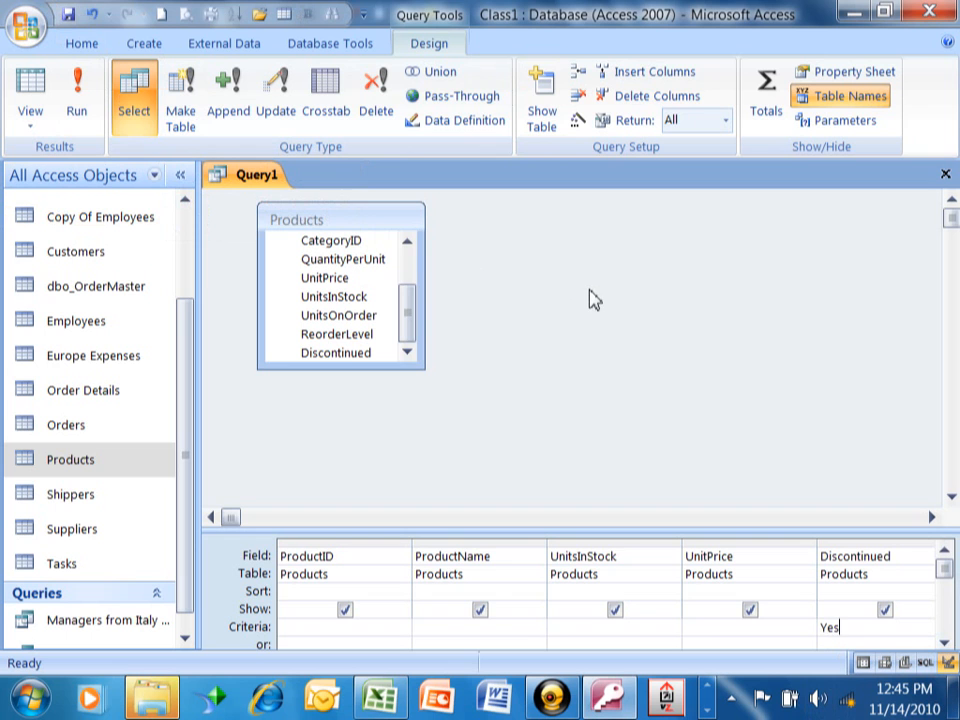
pyautogui.moveTo(585, 289)
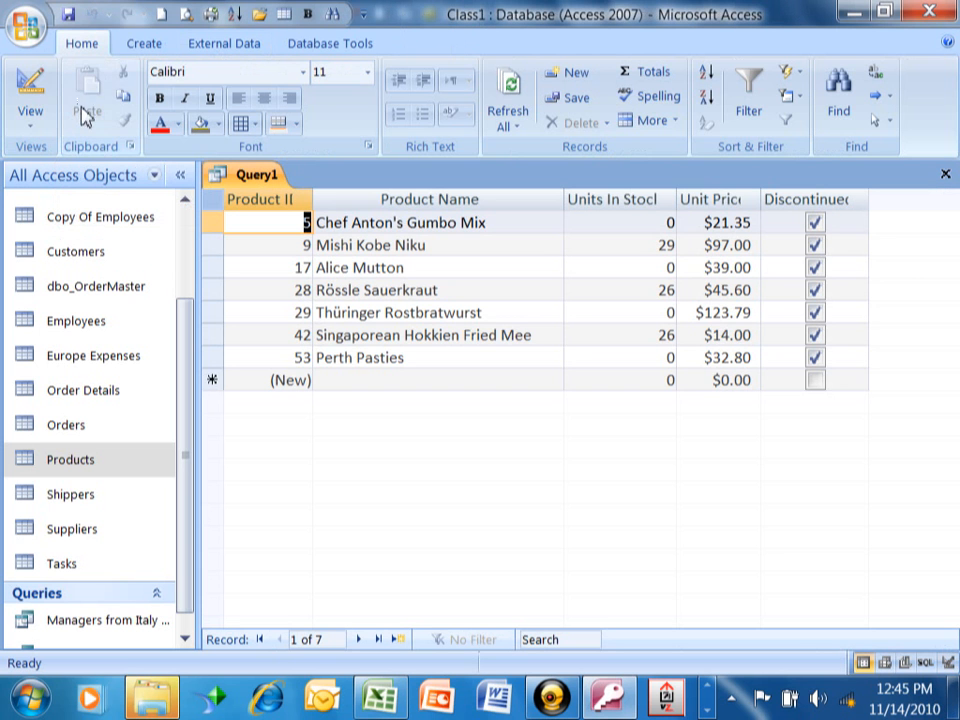
# Review the seven discontinued products, then switch Query1 back to Design view
pyautogui.click(814, 357)
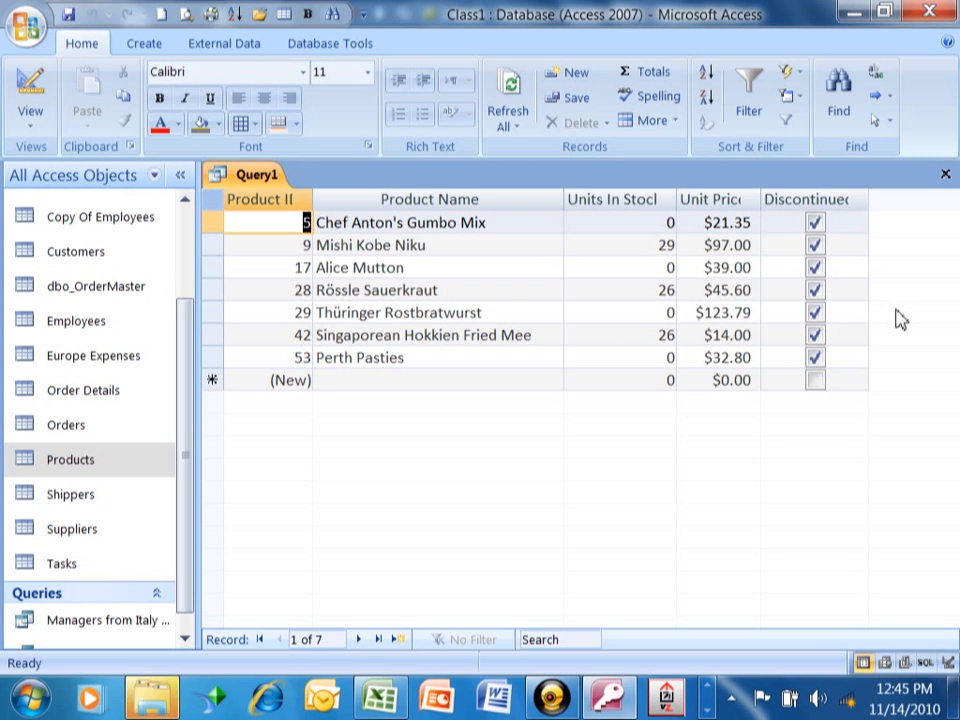
pyautogui.moveTo(878, 343)
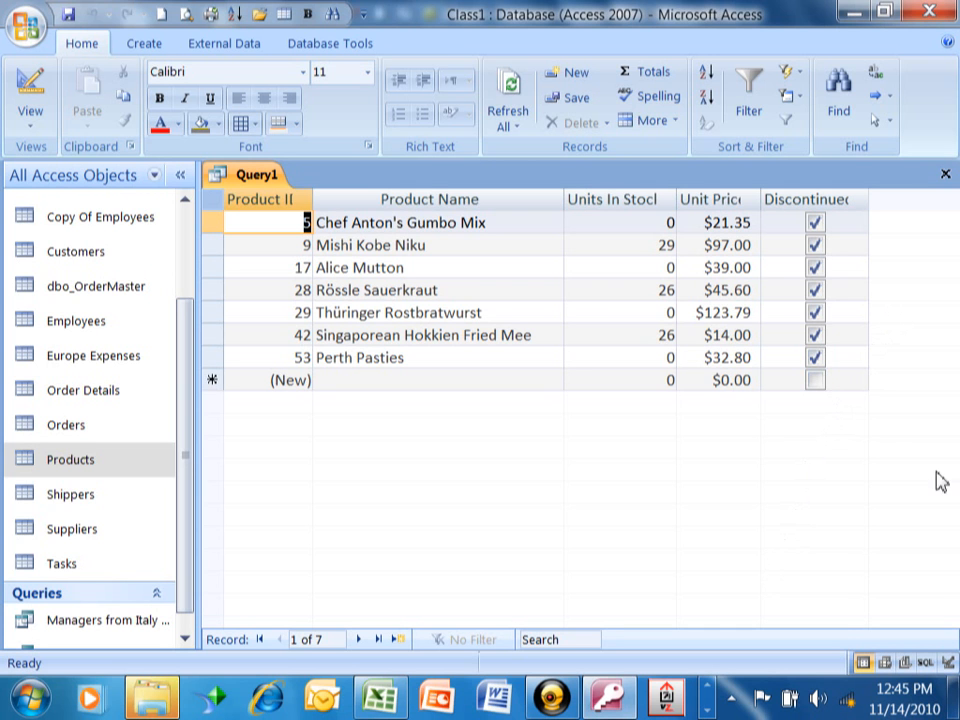
pyautogui.moveTo(735, 443)
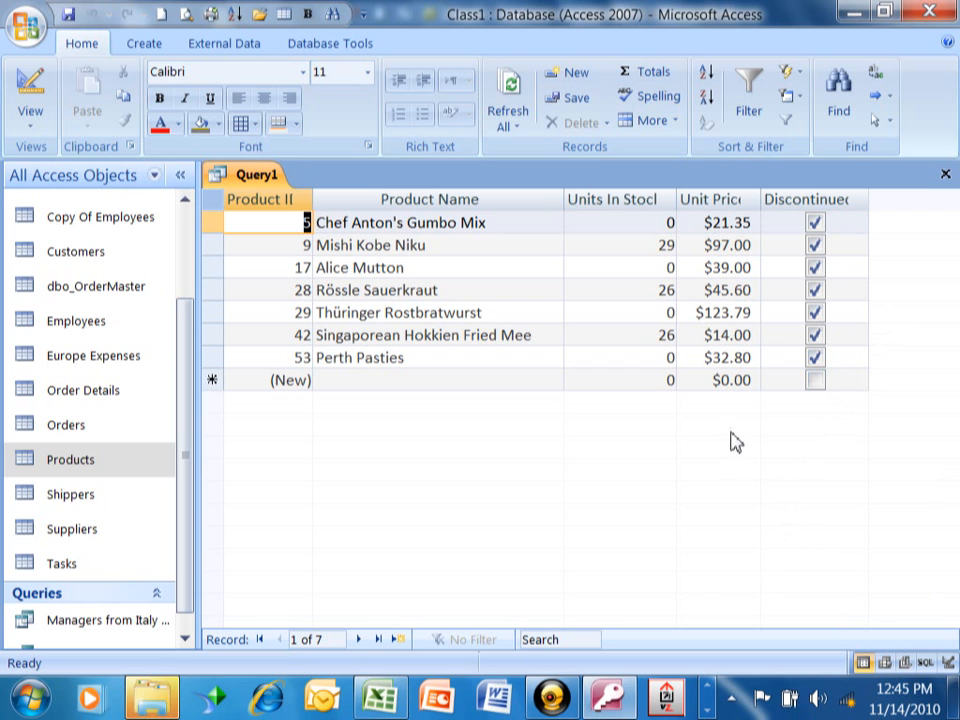
pyautogui.moveTo(727, 441)
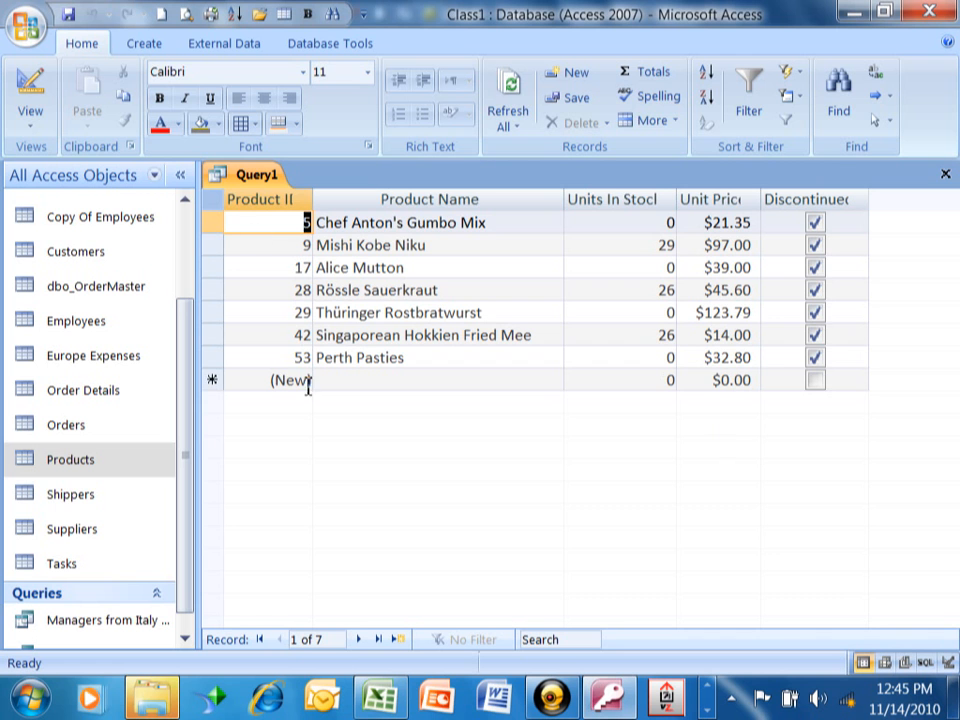
pyautogui.click(31, 95)
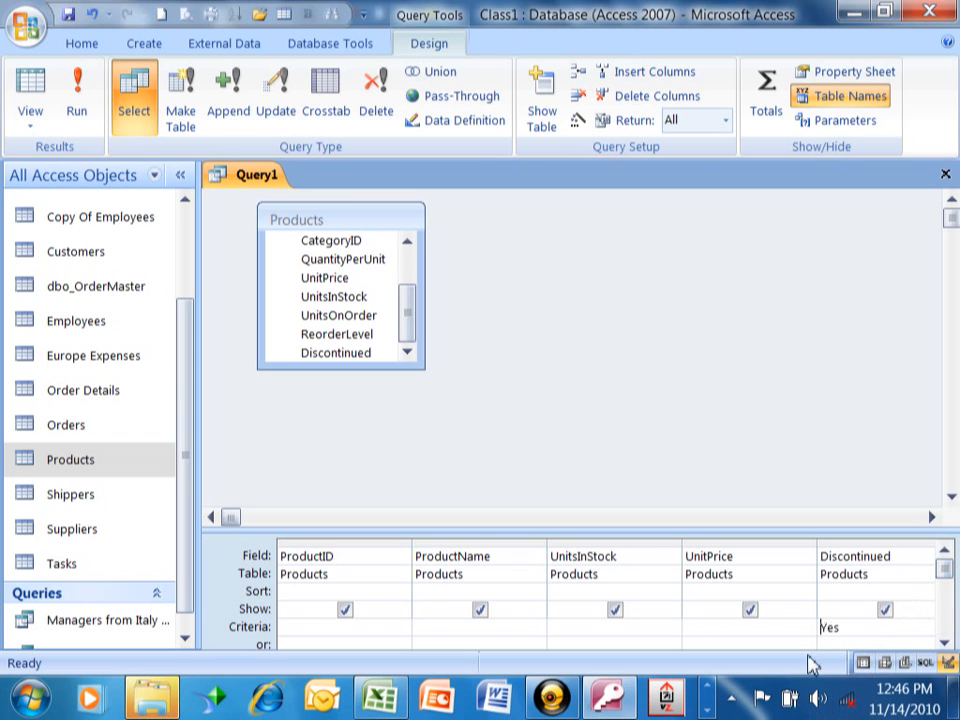
pyautogui.moveTo(667, 660)
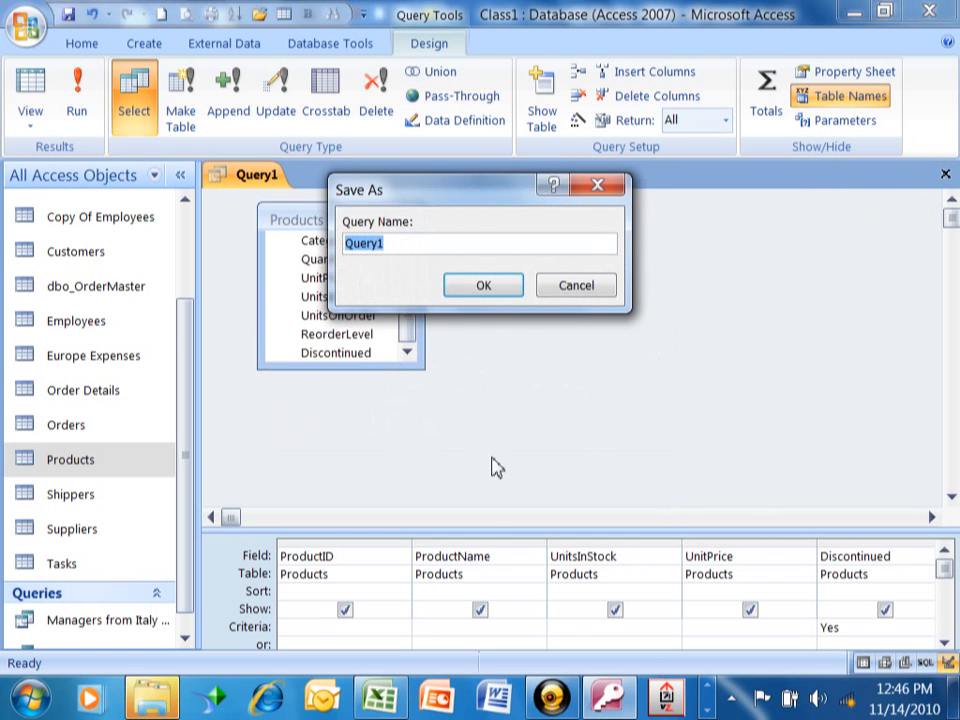
# Type 'Discontinu' as the query name in the Save As dialog
pyautogui.write('Discontinu')
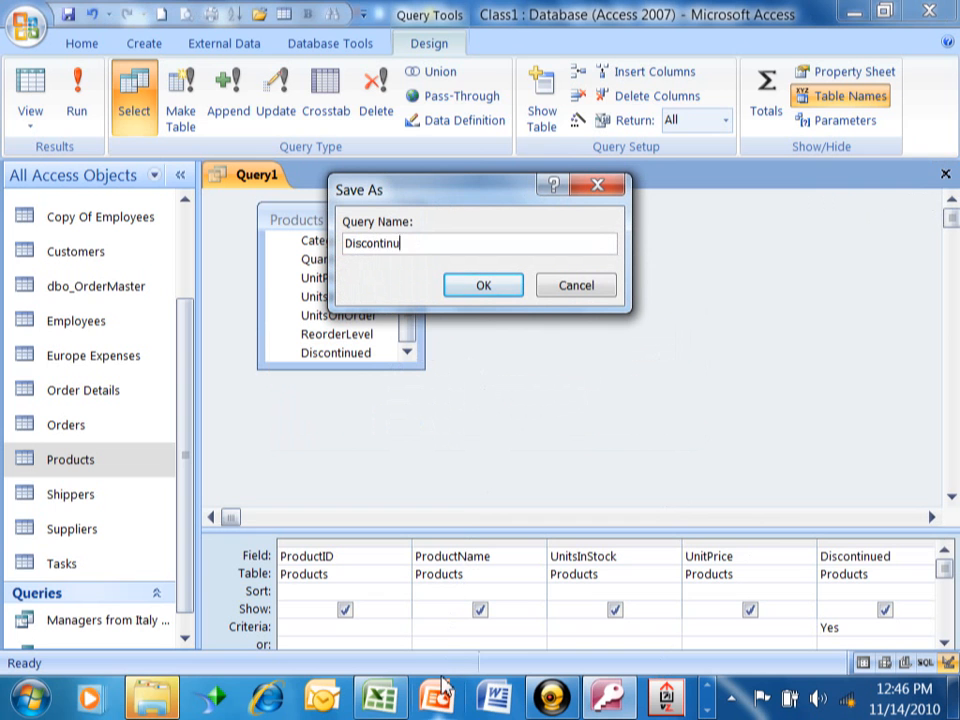